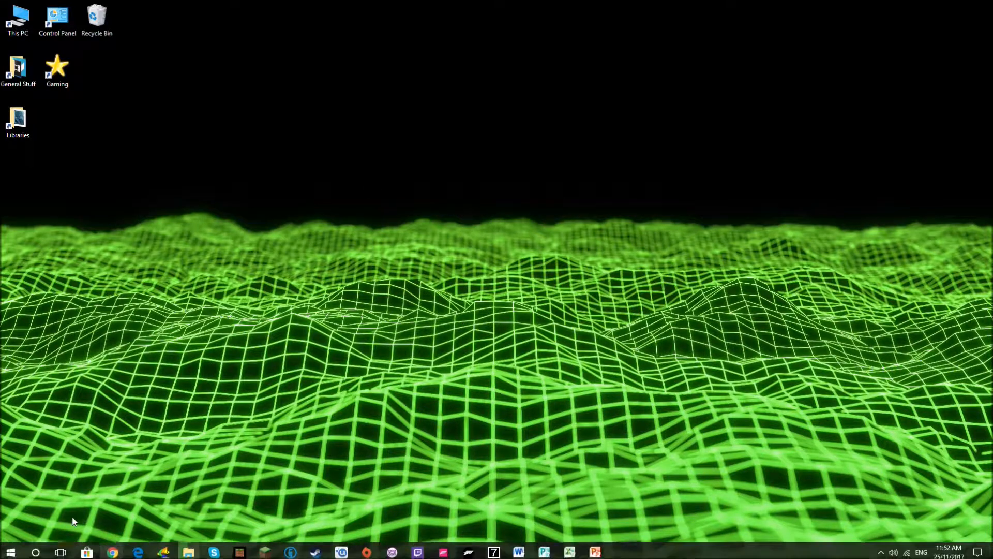
Step: Run ipconfig in Command Prompt to read Wi-Fi 2's address 192.168.1.130 and gateway 192.168.1.1
text(cmd)
text(ipconfig)
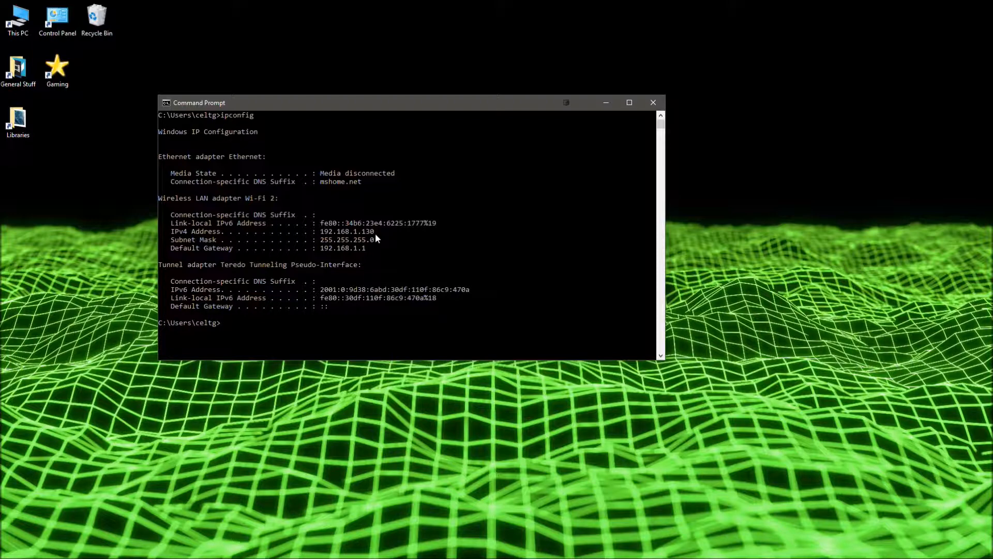
mouse_move(374, 236)
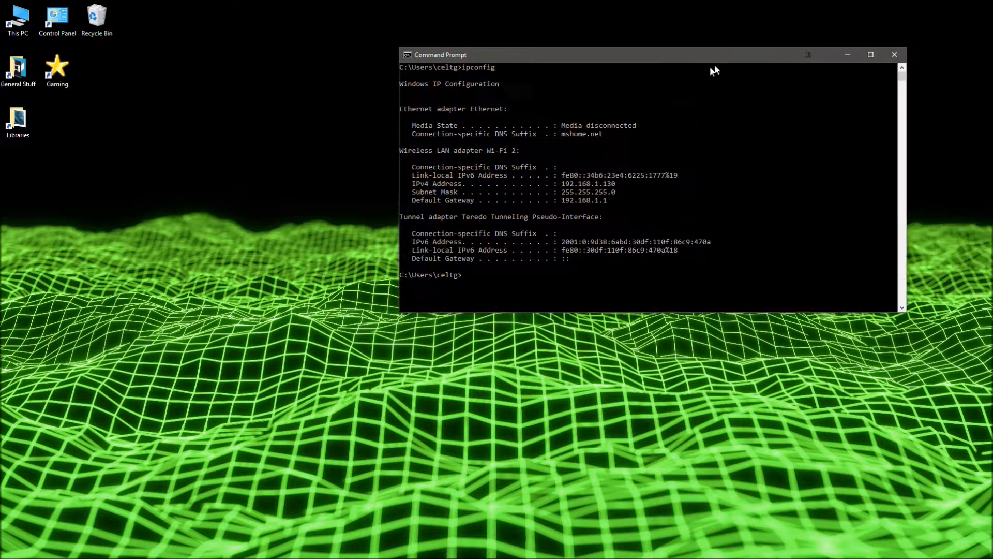
drag(646, 55, 478, 119)
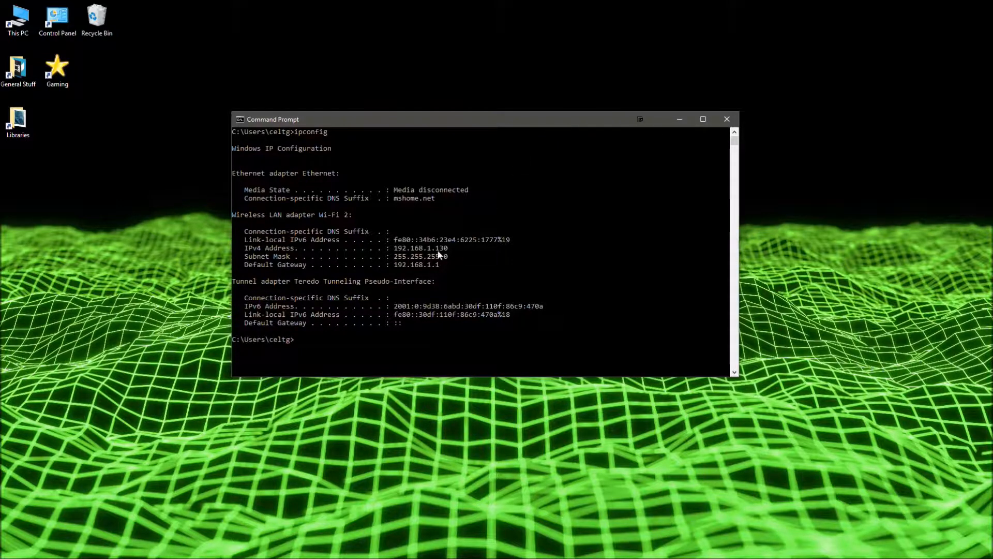
drag(394, 247, 446, 248)
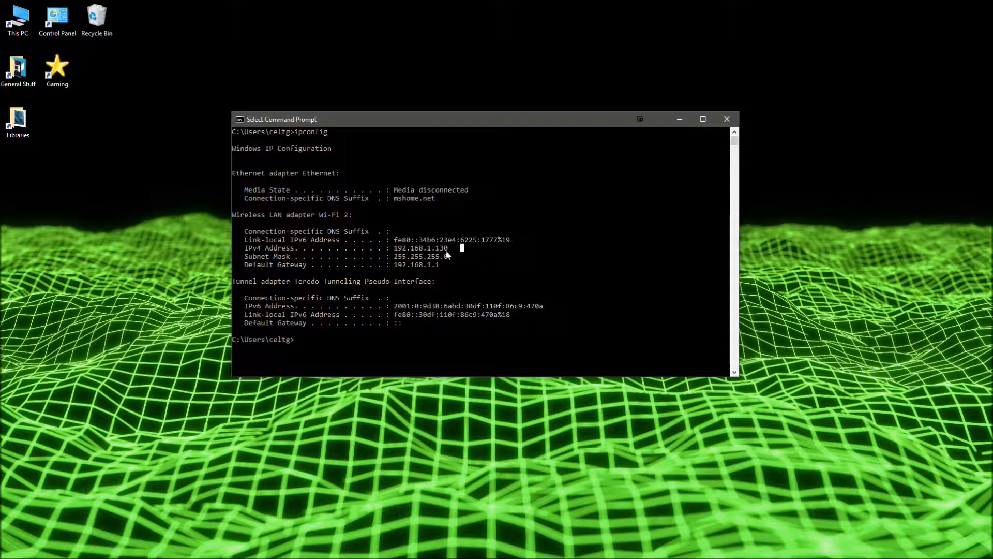
drag(280, 119, 483, 39)
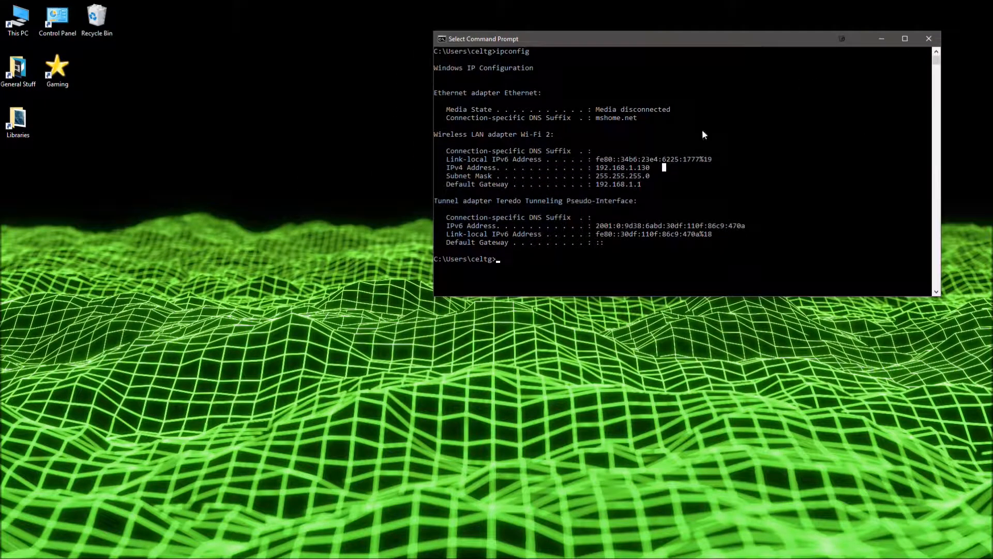
mouse_move(648, 170)
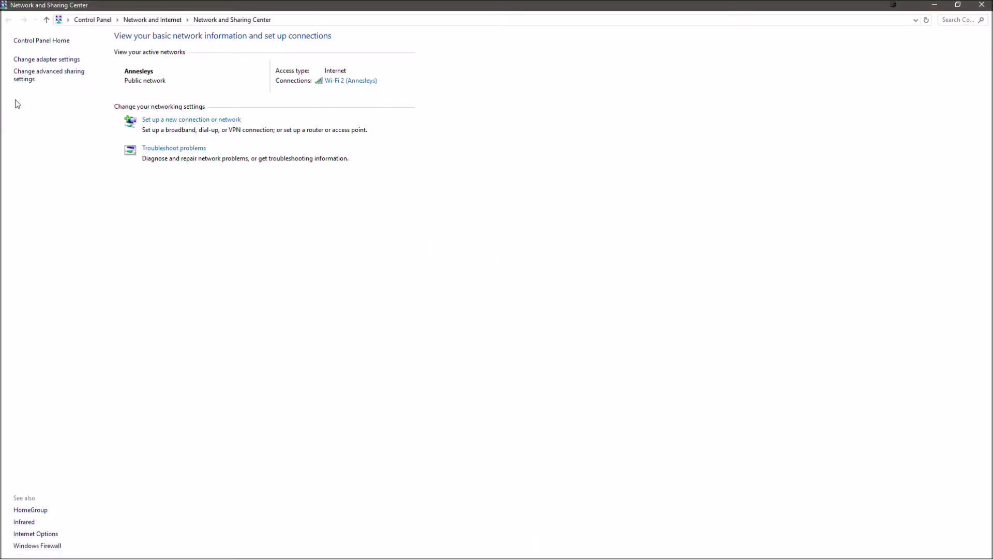
mouse_move(349, 81)
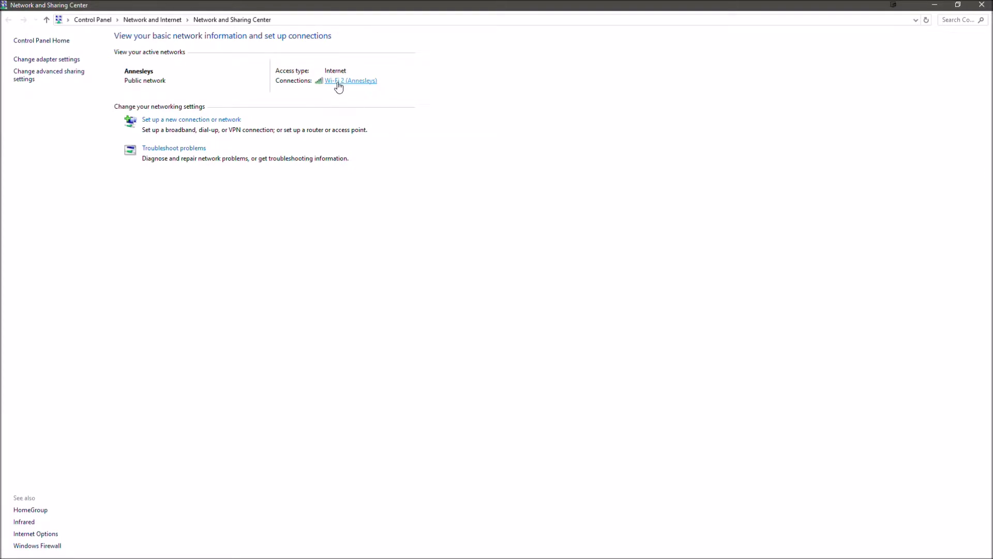
Step: Open the Wi-Fi 2 connection's status and then its Properties window
click(351, 80)
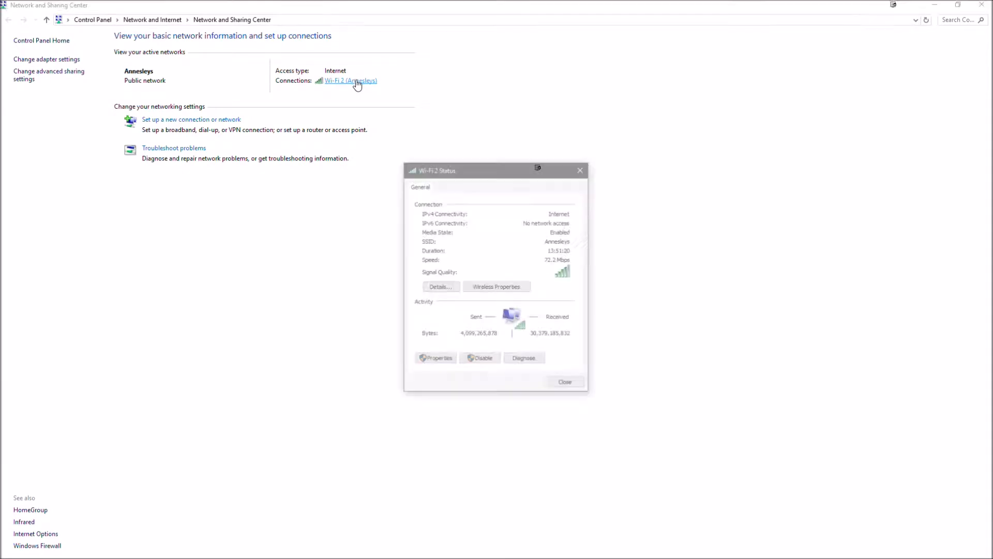
click(435, 358)
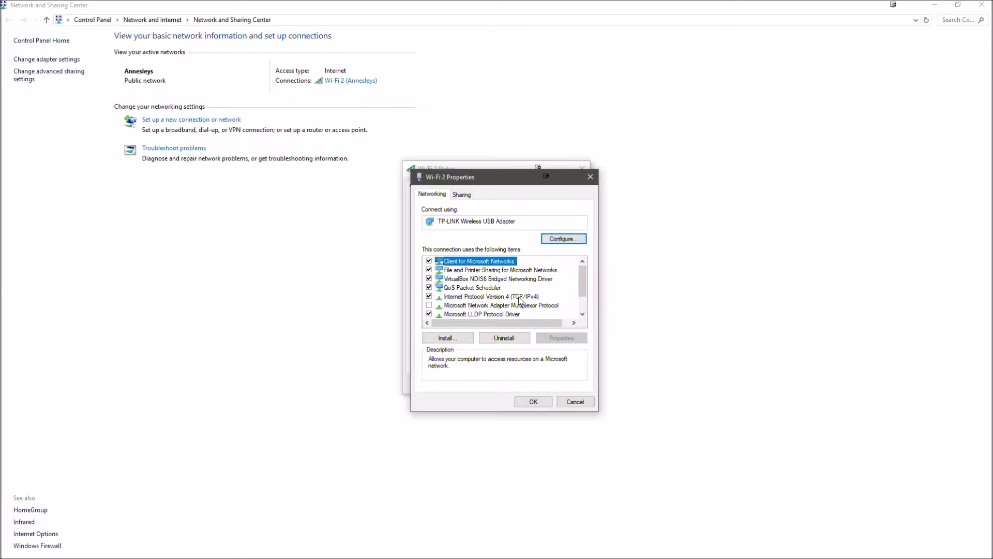
Step: Set IPv4 manually to 192.168.1.156, mask 255.255.255.0, and begin the gateway
click(560, 337)
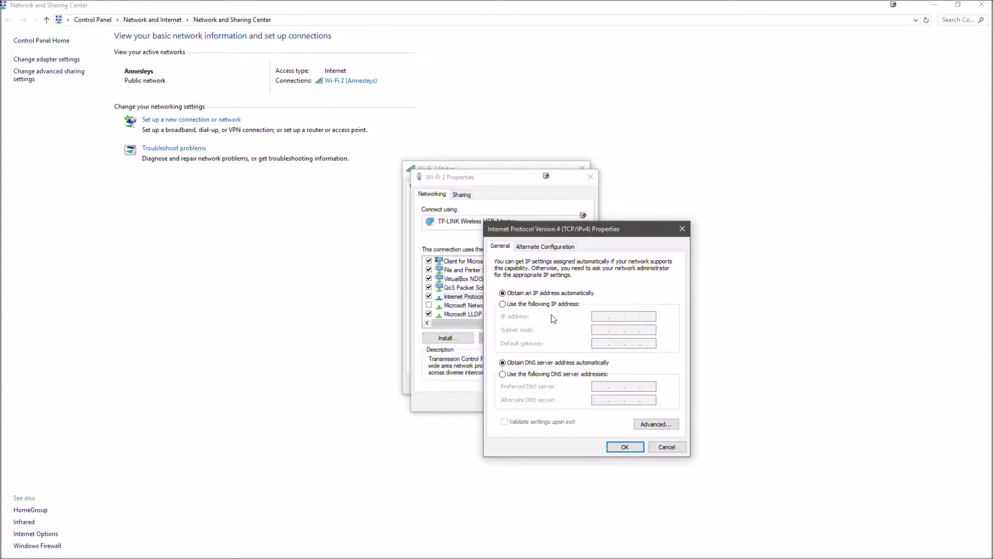
click(502, 305)
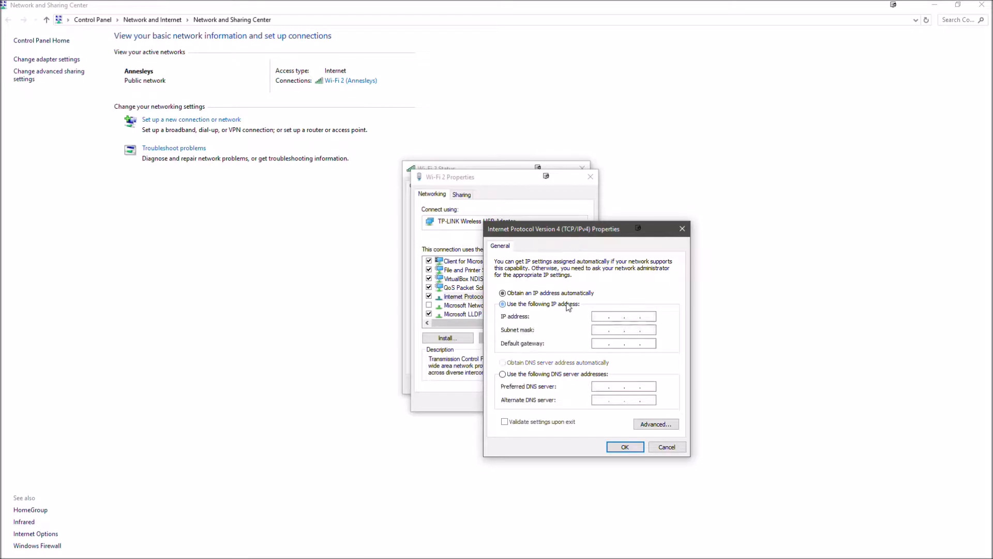
click(503, 304)
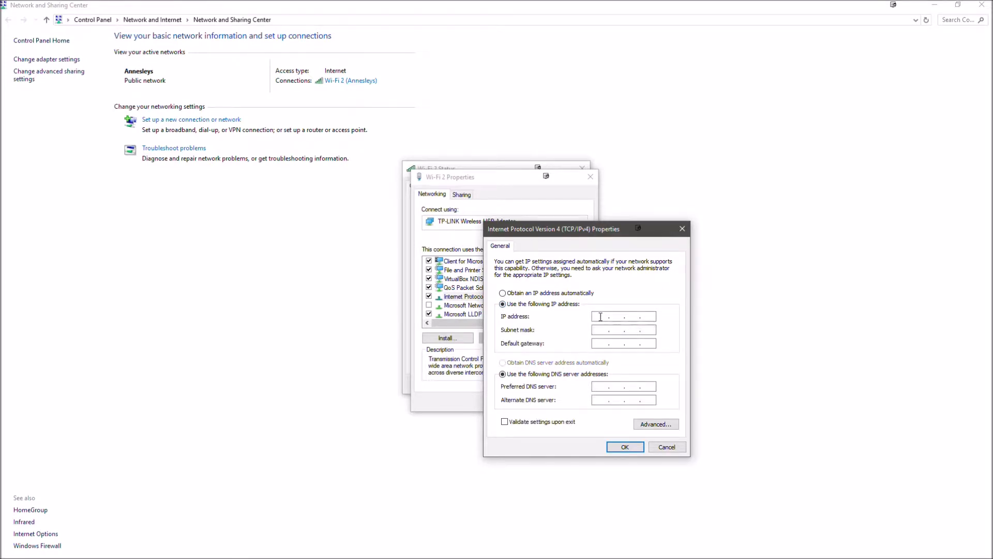
text(192.168.1.1)
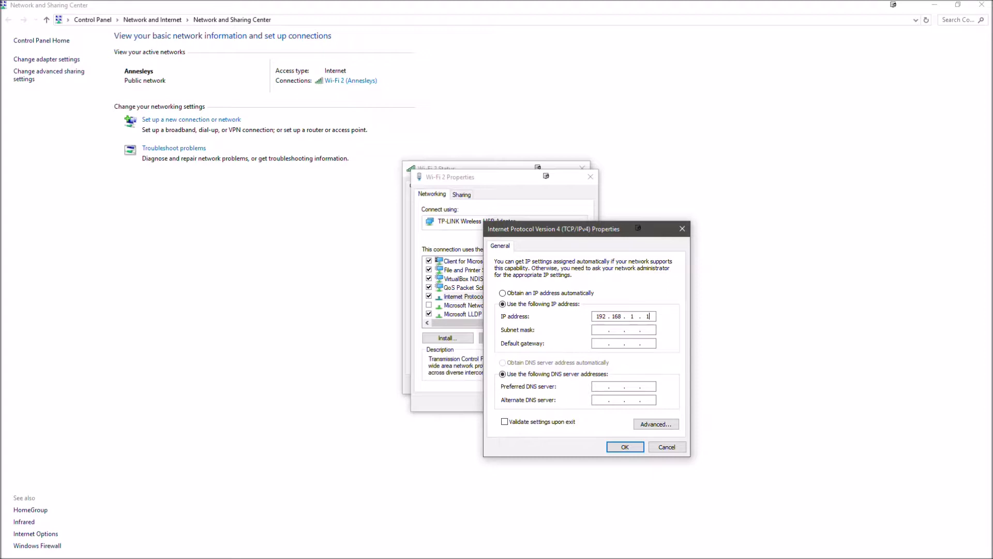
text(255.255.255.0)
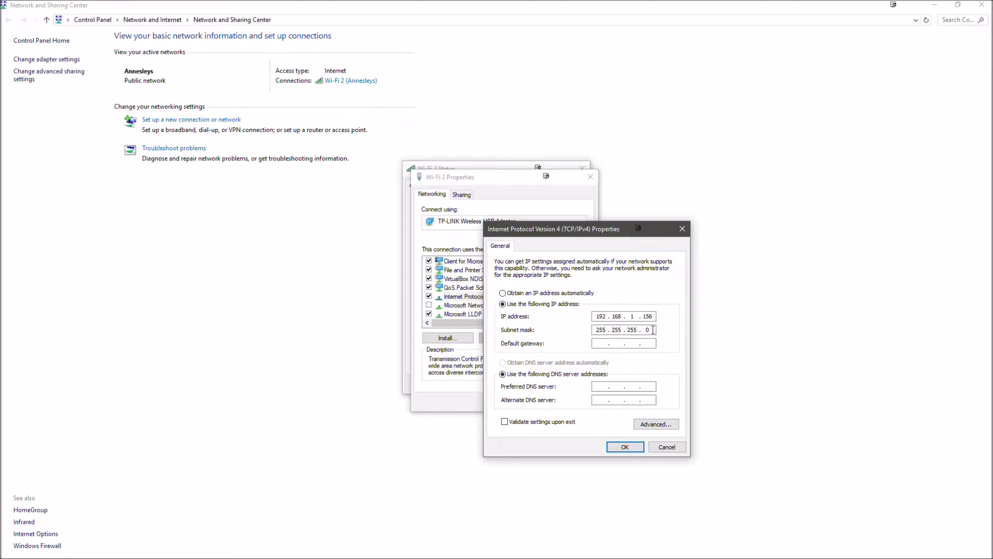
text(192 . . .)
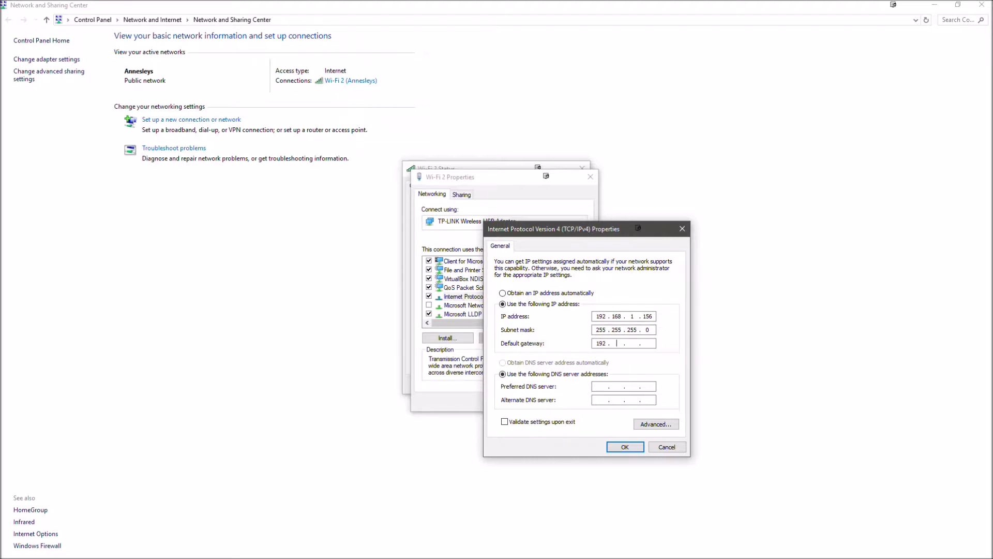
text(168)
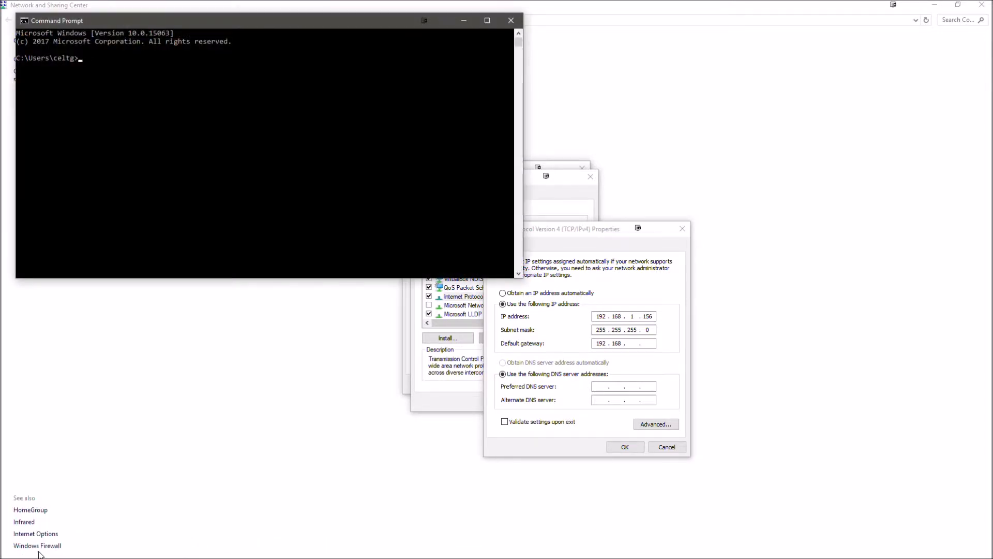
Step: Complete default gateway 192.168.1.1 and enter preferred DNS server 80.80.80.80
text(ipconfig)
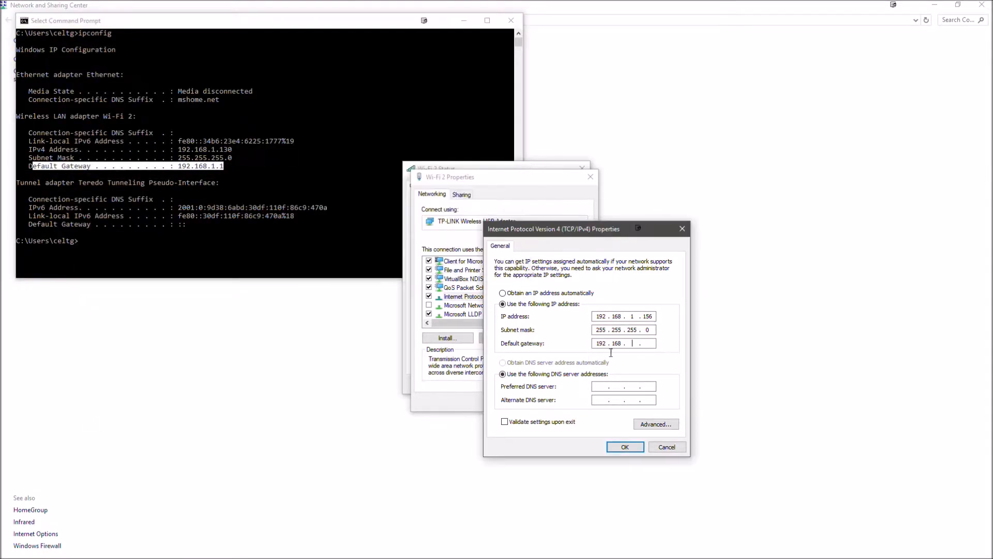
text(1)
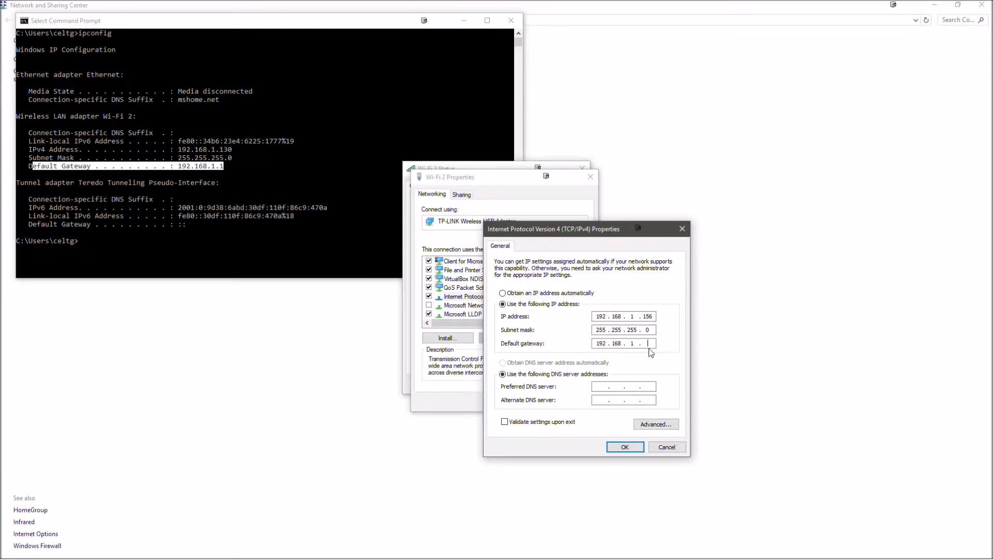
text(1)
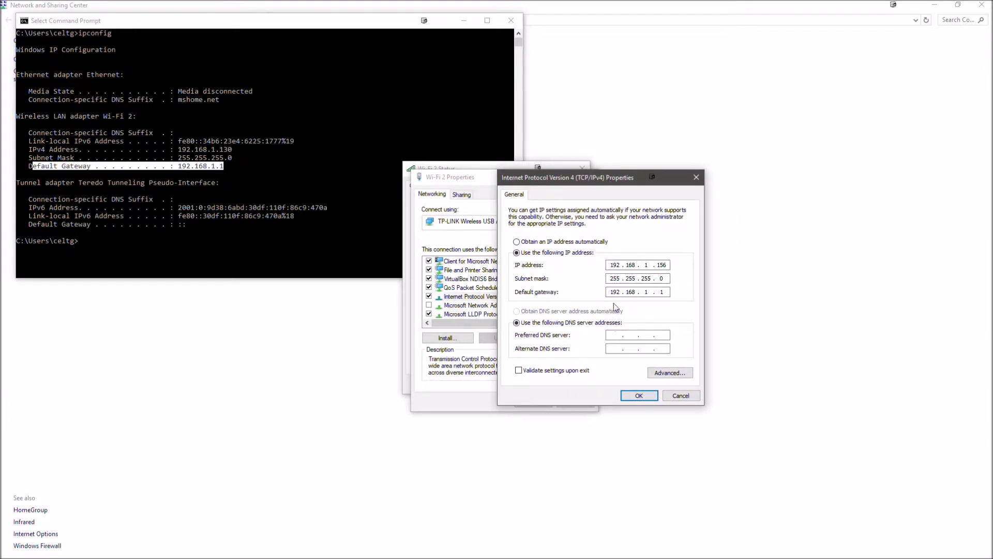
click(637, 292)
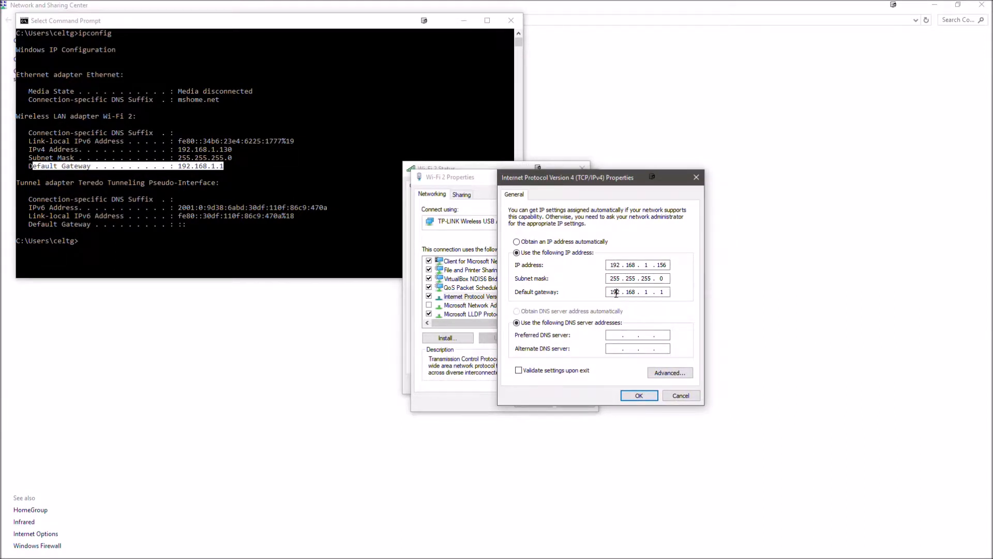
text(80.80.8)
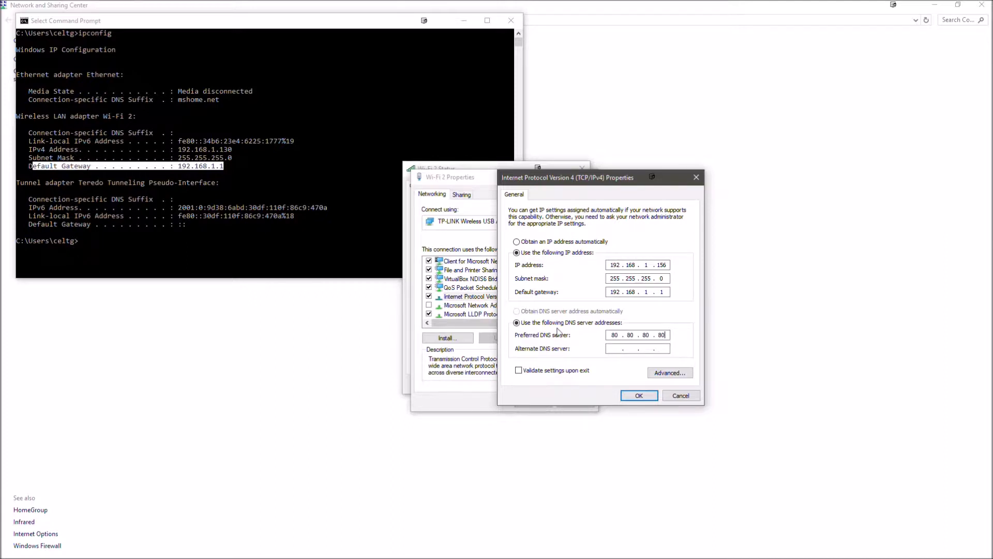
mouse_move(589, 390)
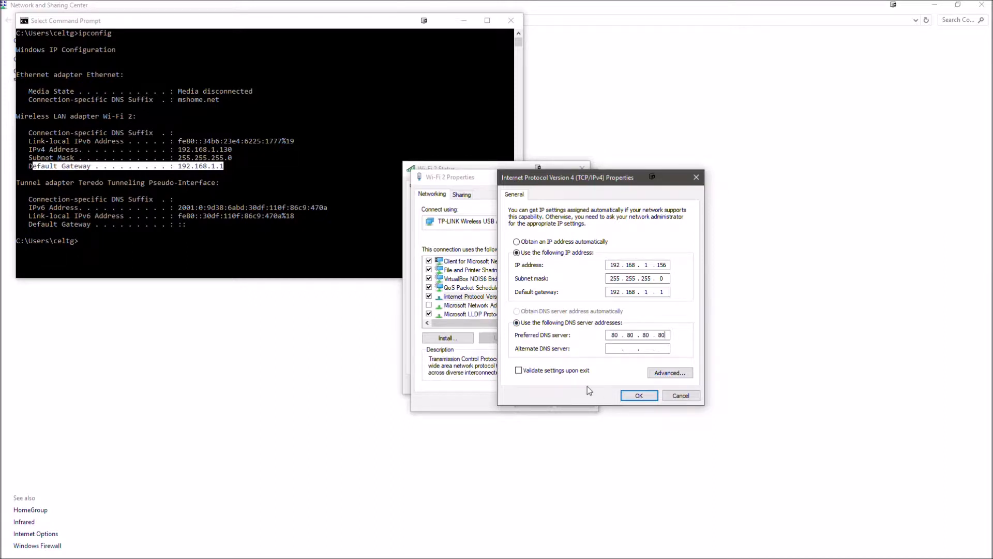
Step: Save the IPv4 settings with validation, cancel diagnostics, and close the Wi-Fi 2 status window
click(519, 370)
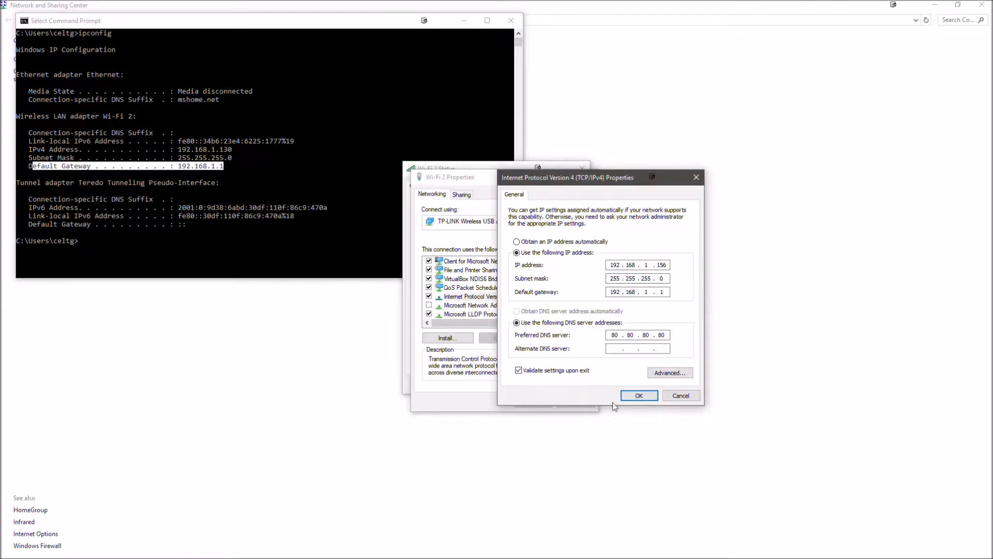
click(638, 396)
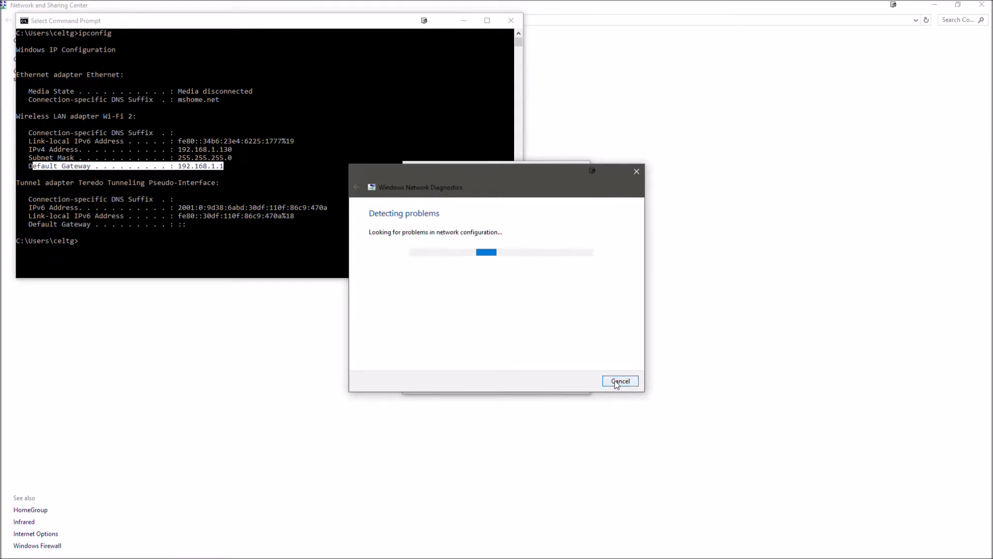
click(619, 381)
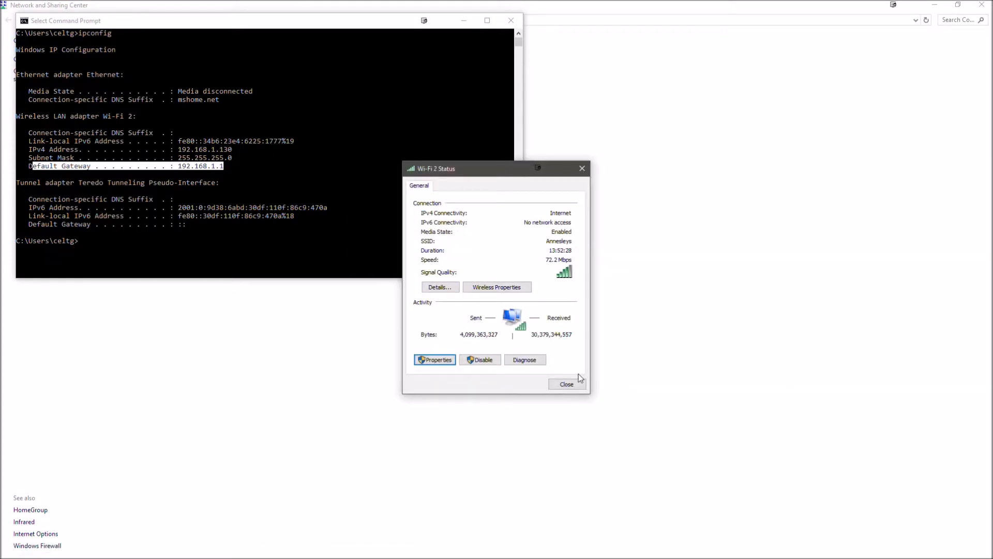
click(566, 384)
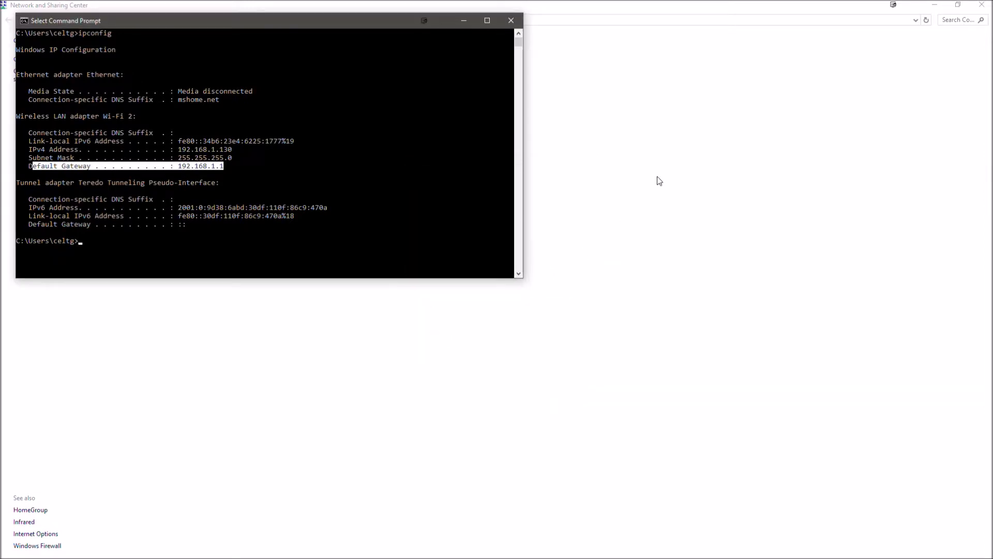
right_click(112, 549)
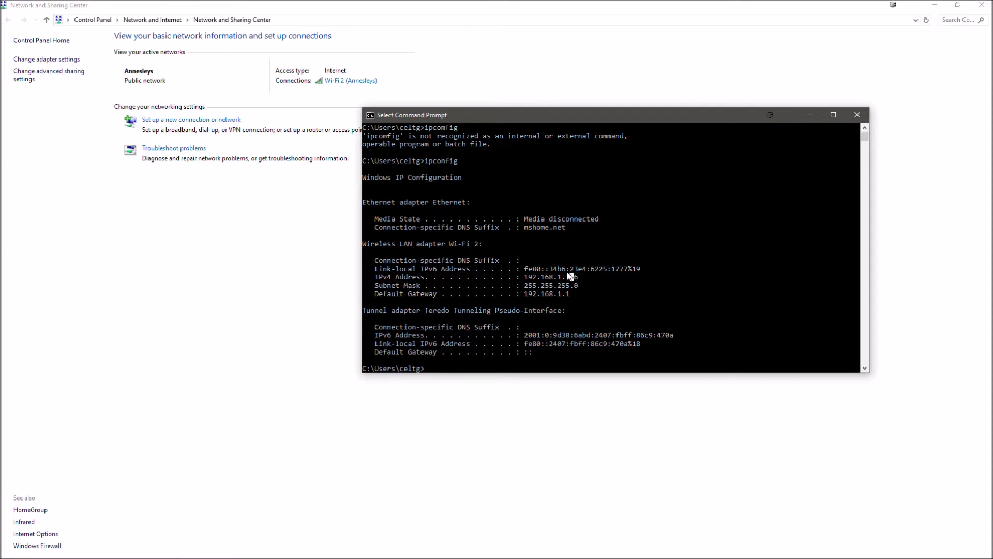
mouse_move(905, 548)
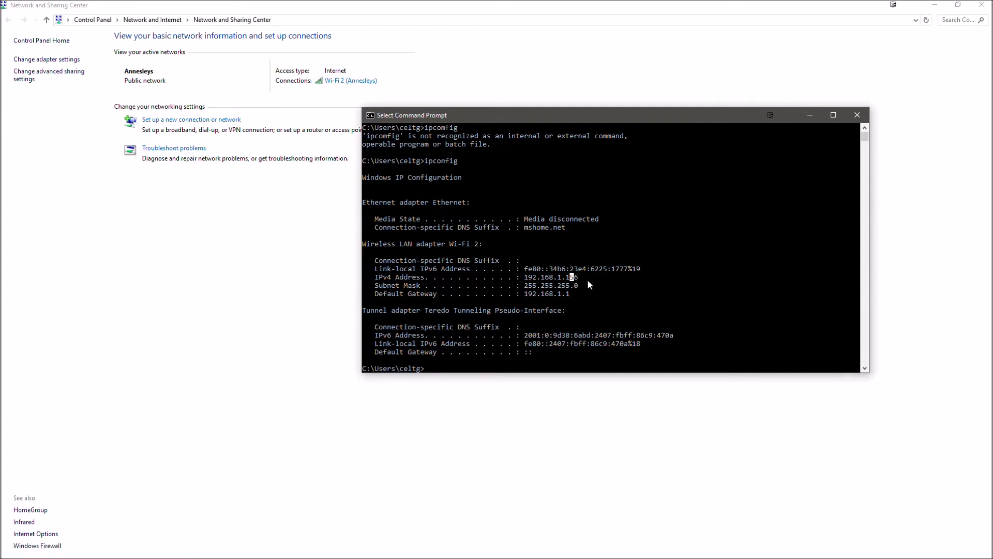
Step: Highlight the new IPv4 address 192.168.1.156 in the ipconfig output
double_click(550, 277)
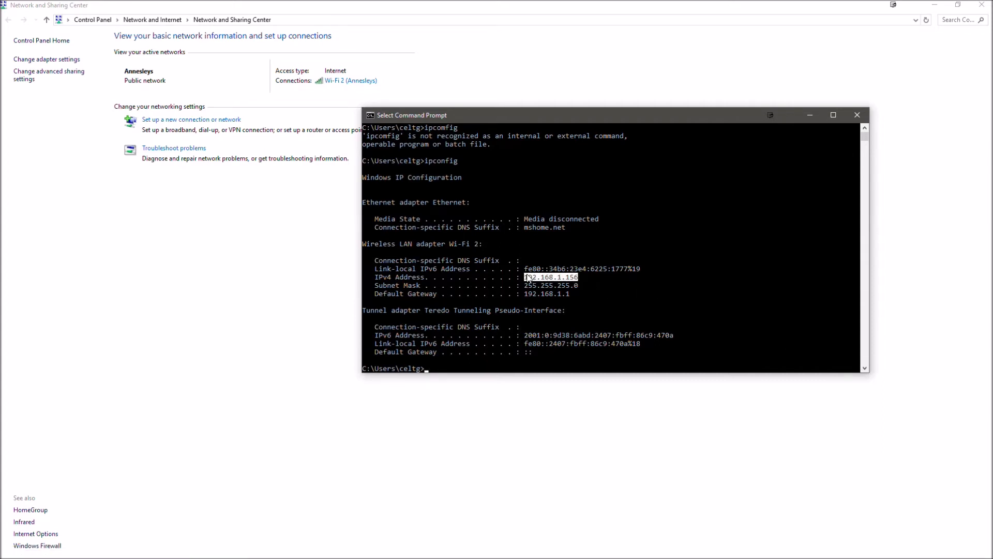